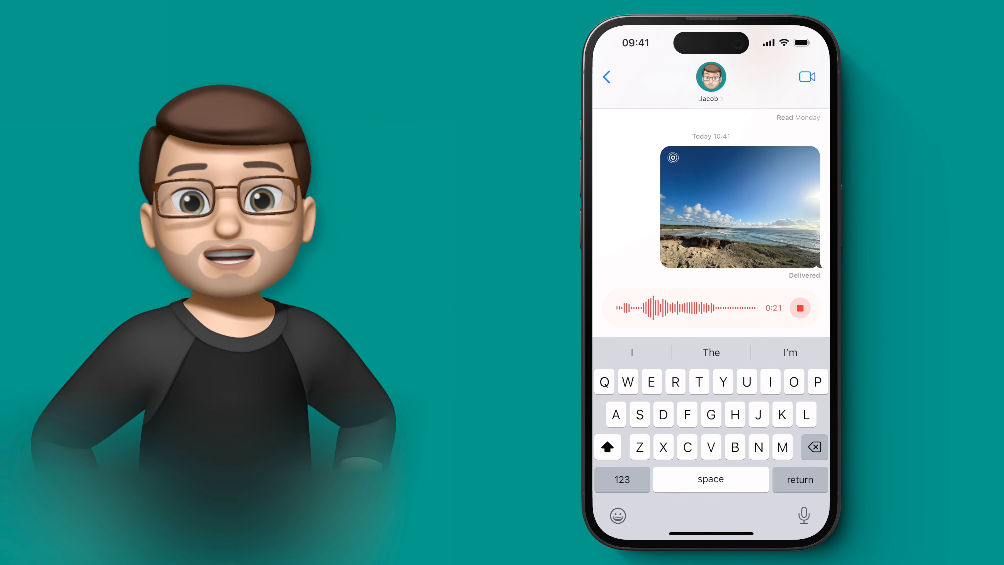
Stop recording and send the 21-second voice message to Jacob with its transcription
left_click(800, 308)
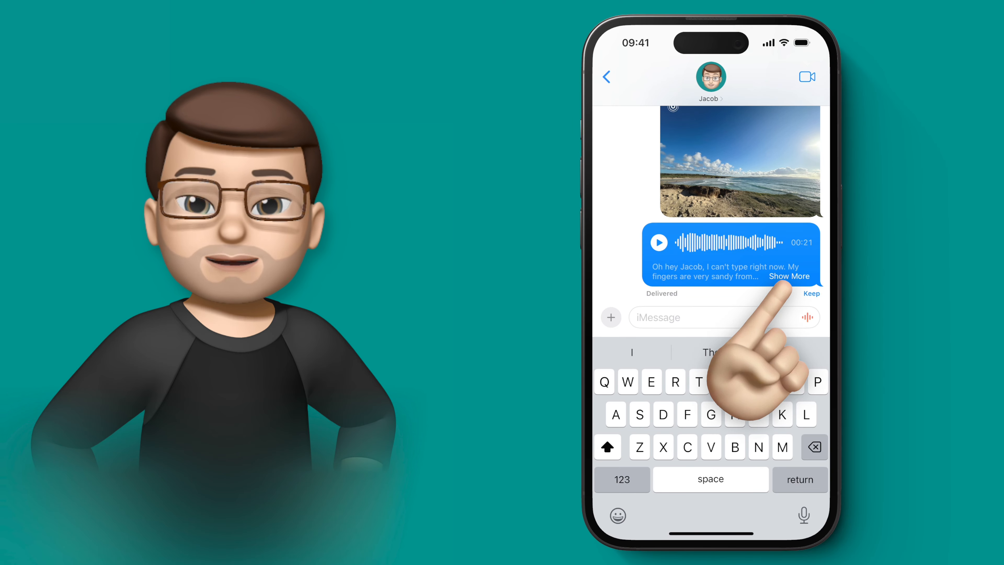
Show the voice message's full transcript in the Audio Message view
left_click(789, 276)
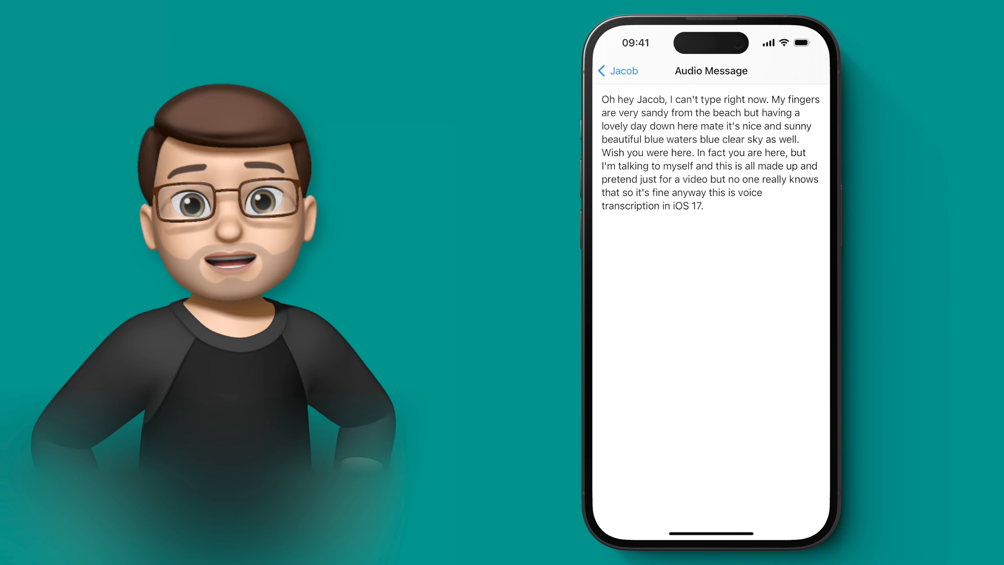
Go back to the Jacob conversation, then leave Messages for the Settings app
left_click(608, 71)
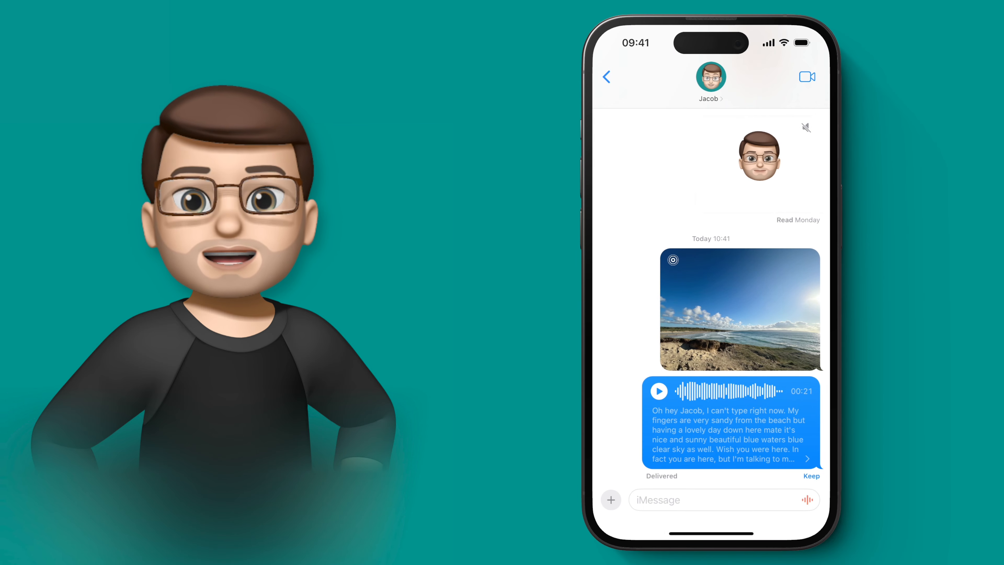
left_click(701, 500)
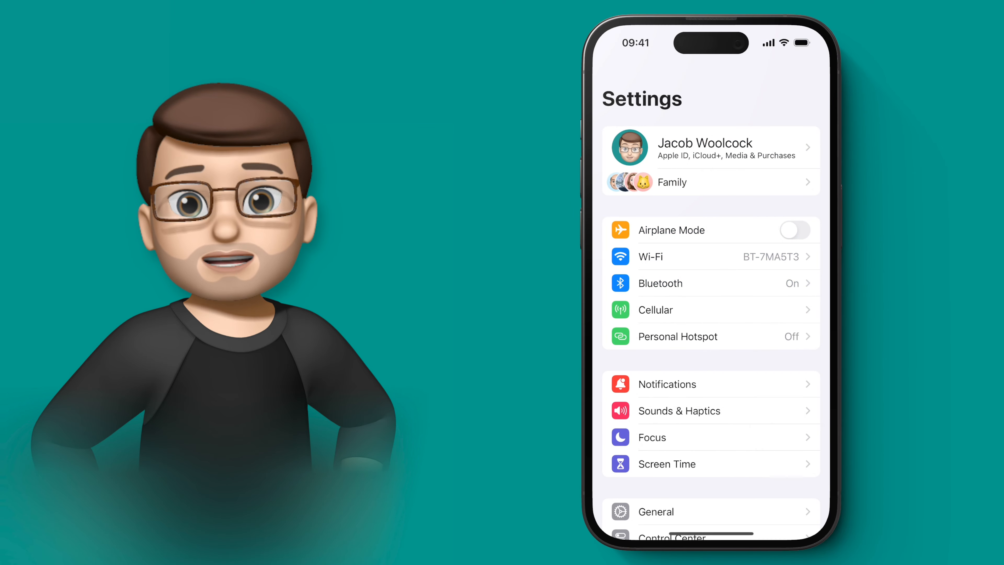
Navigate through General to the Language & Region settings showing United States
scroll("down", 3)
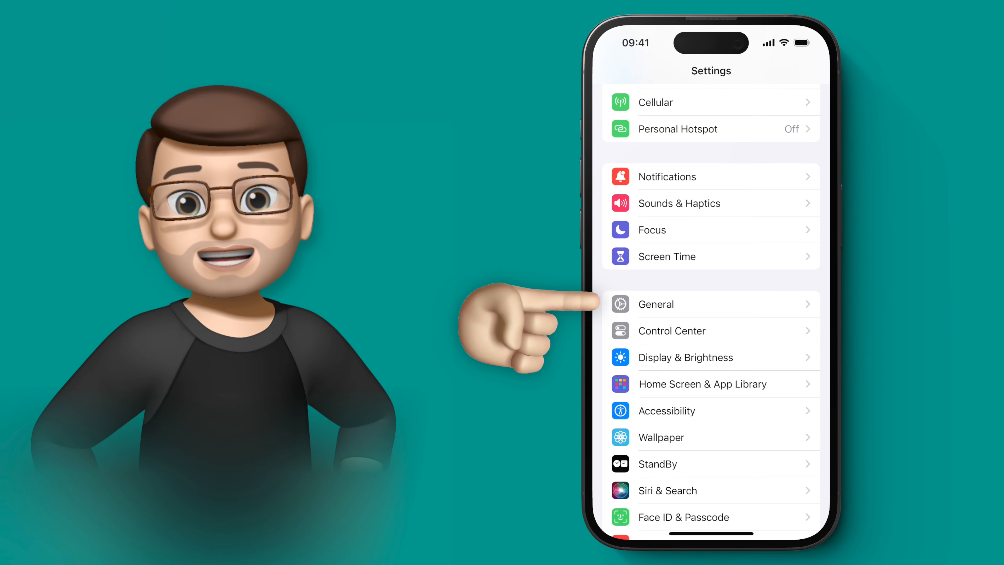
left_click(656, 304)
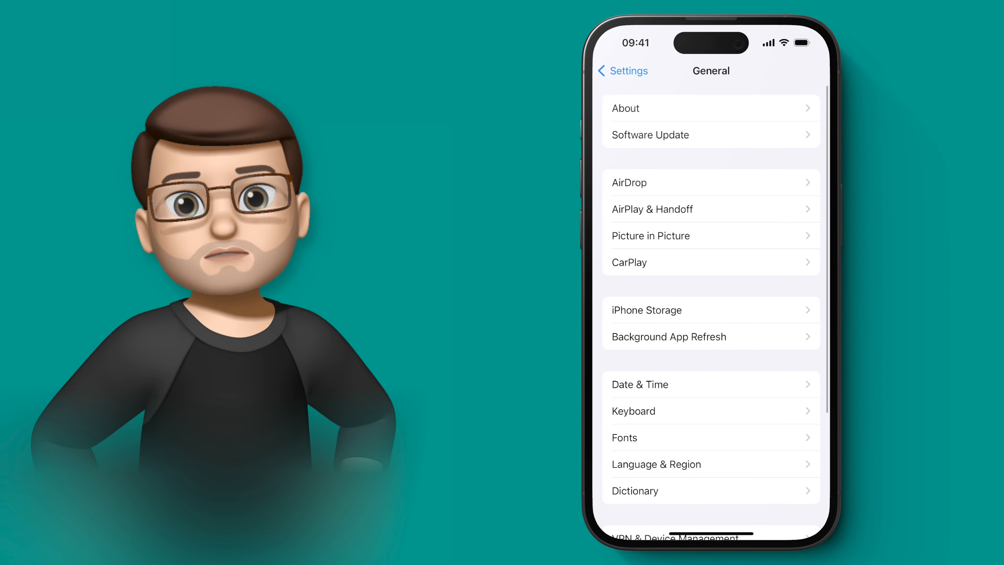
left_click(656, 463)
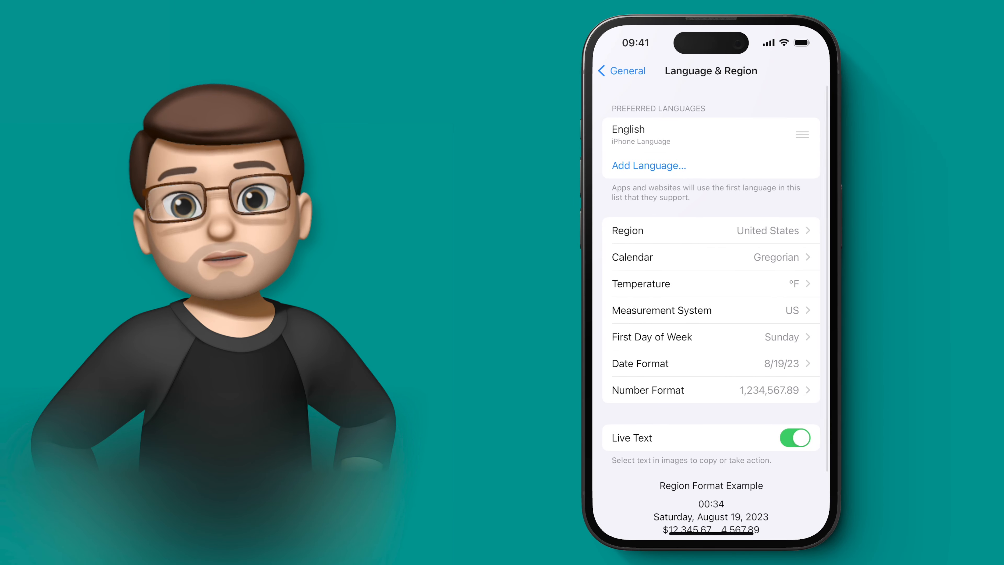